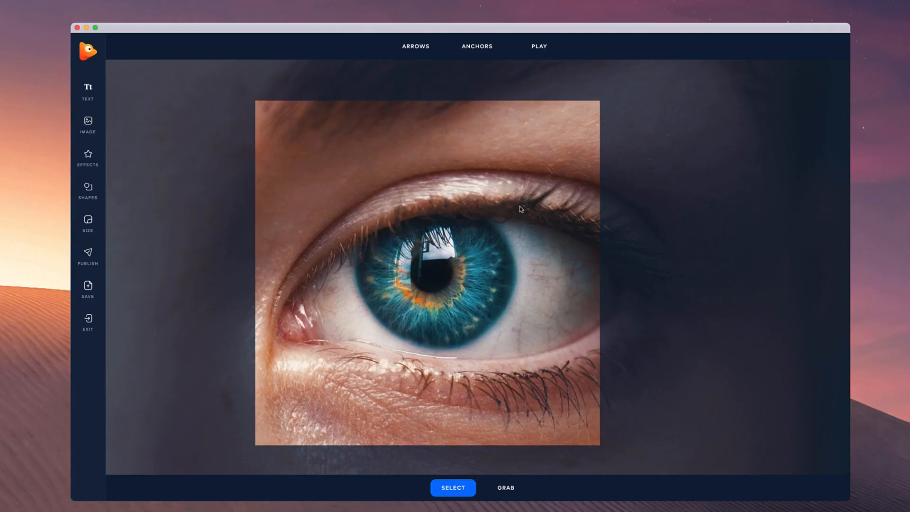
{"action": "mouse_move", "coordinate": [444, 325]}
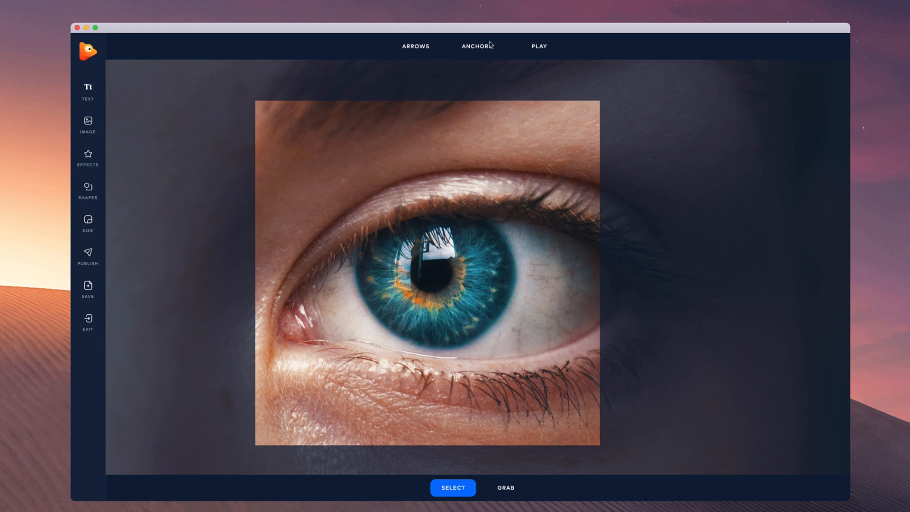
Step: Choose Path anchor placement from the Anchors menu to ring the iris and pupil
{"action": "left_click", "coordinate": [476, 46]}
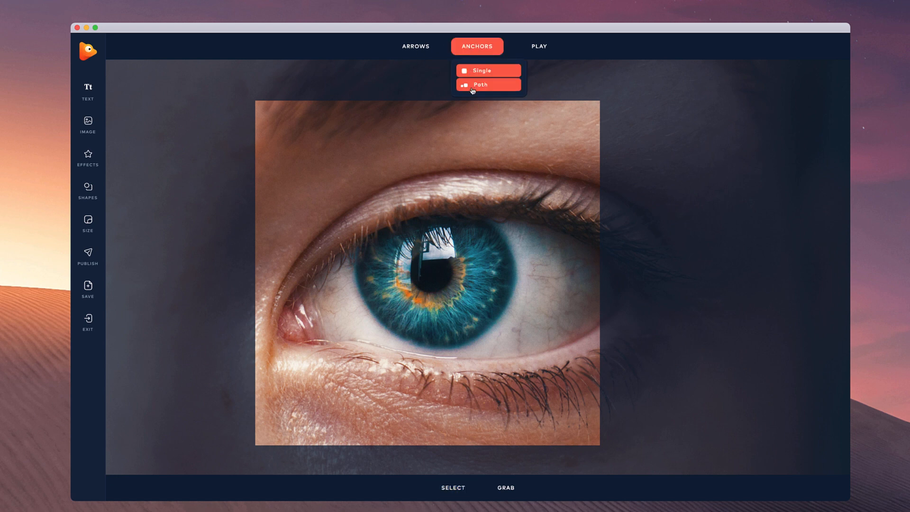
{"action": "left_click", "coordinate": [489, 84]}
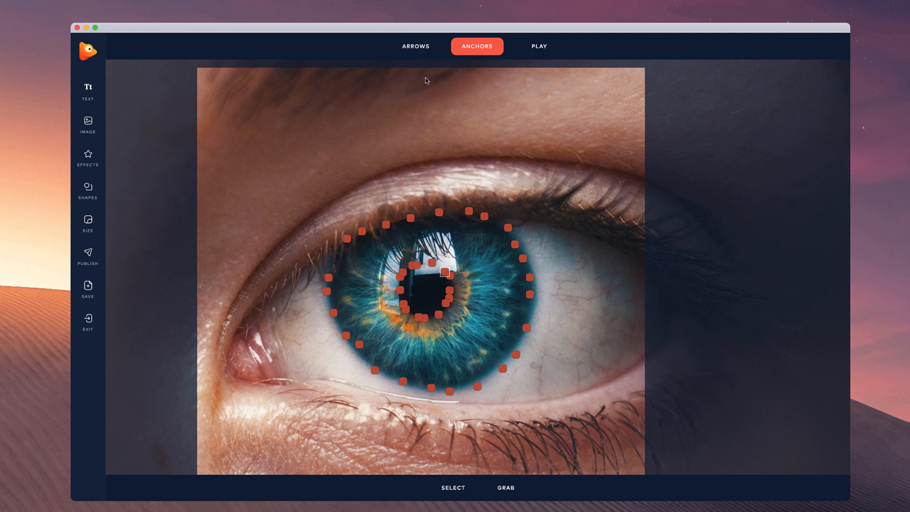
Step: Switch to the Arrows tool for arrows radiating from the pupil toward the iris
{"action": "left_click", "coordinate": [415, 46]}
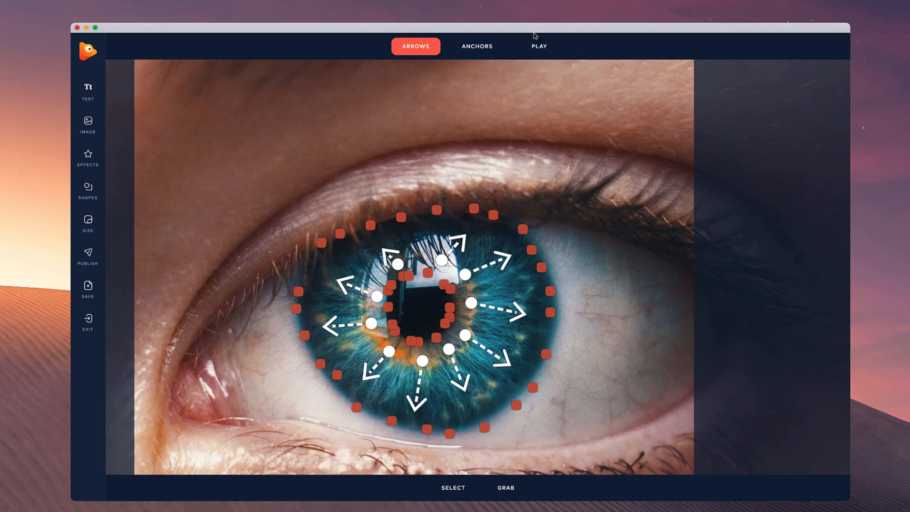
Step: Play the outward-streaming iris animation preview, then stop it
{"action": "left_click", "coordinate": [538, 46]}
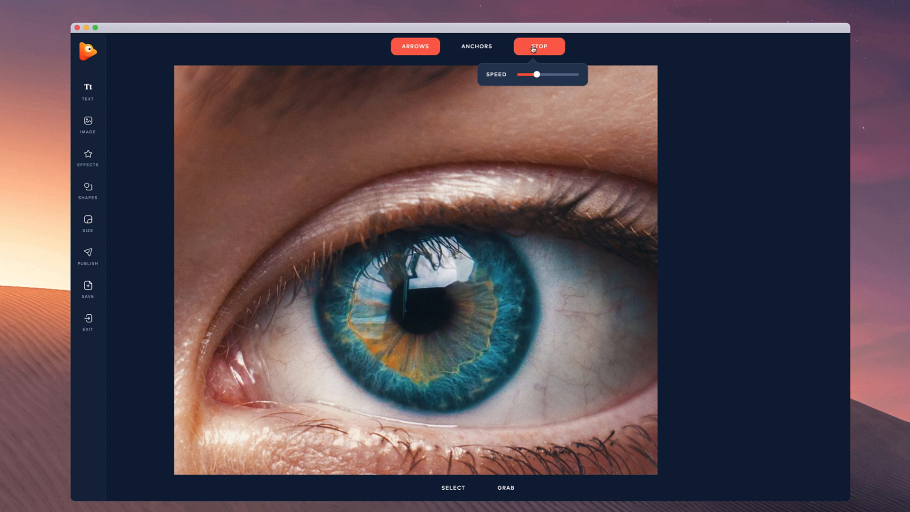
{"action": "left_click", "coordinate": [538, 46]}
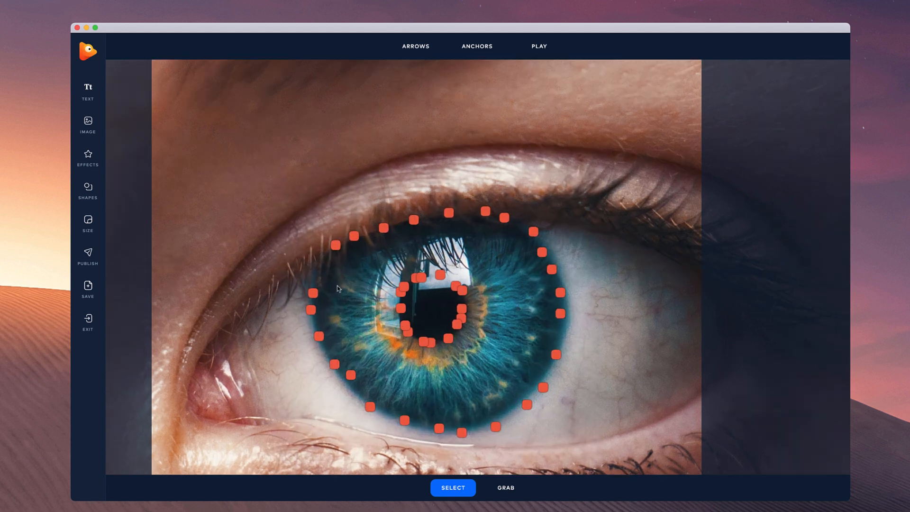
Step: Draw a circular chain of arrows around the pupil and preview the swirling iris
{"action": "left_click", "coordinate": [415, 46]}
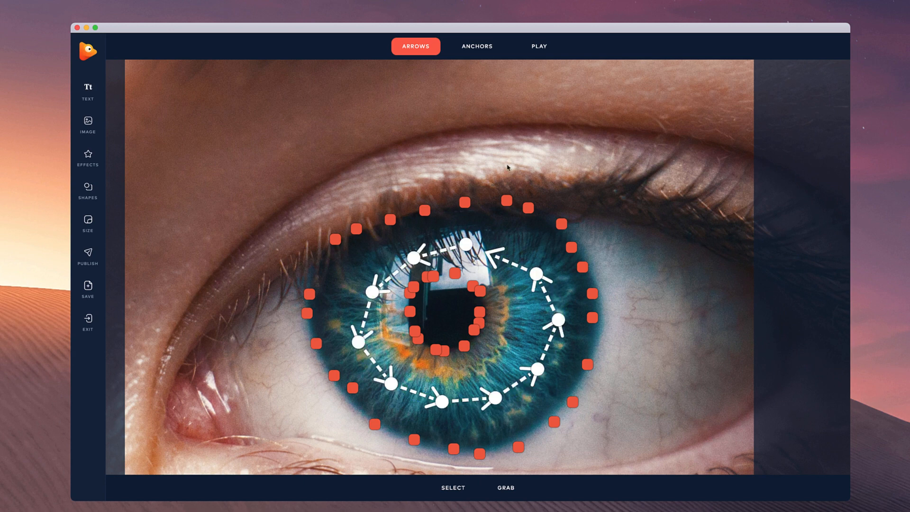
{"action": "left_click", "coordinate": [538, 46]}
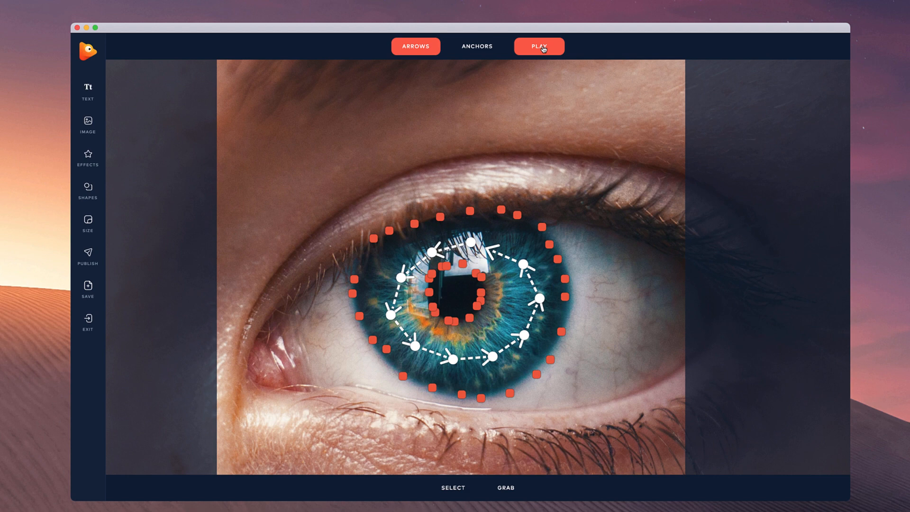
{"action": "left_click", "coordinate": [539, 45]}
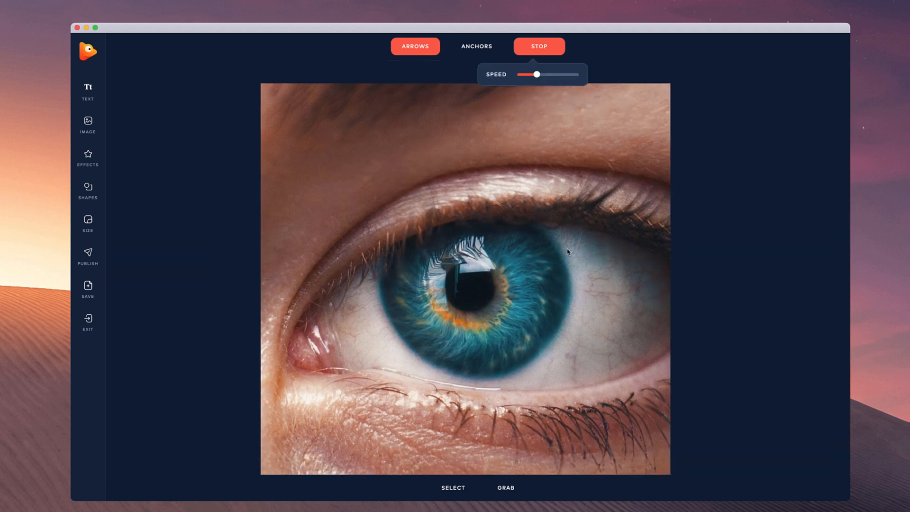